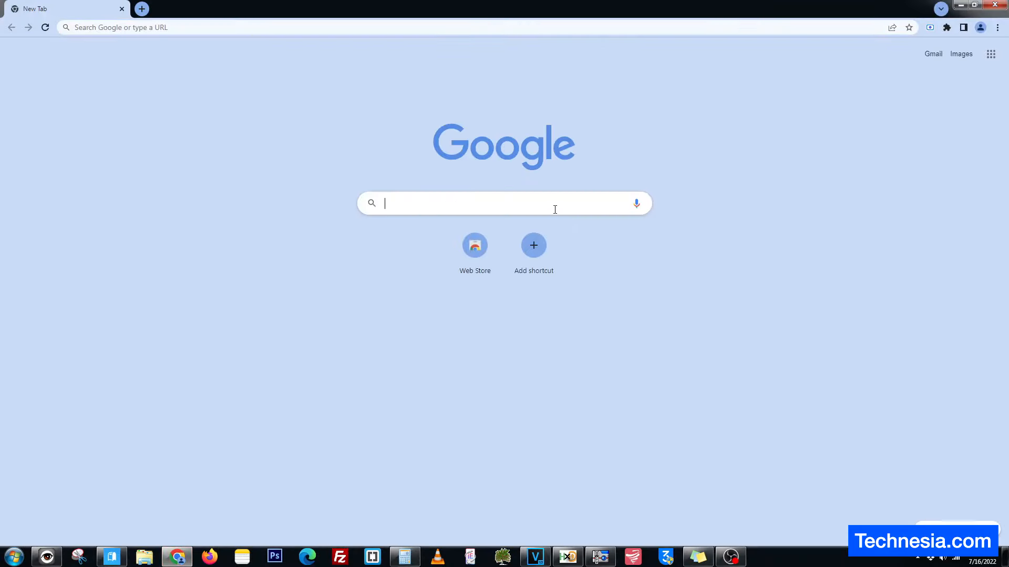
Search Google for 'HP 5 long 3 short' and open the HP Community caps lock thread.
{"action": "type", "text": "HP 5long s"}
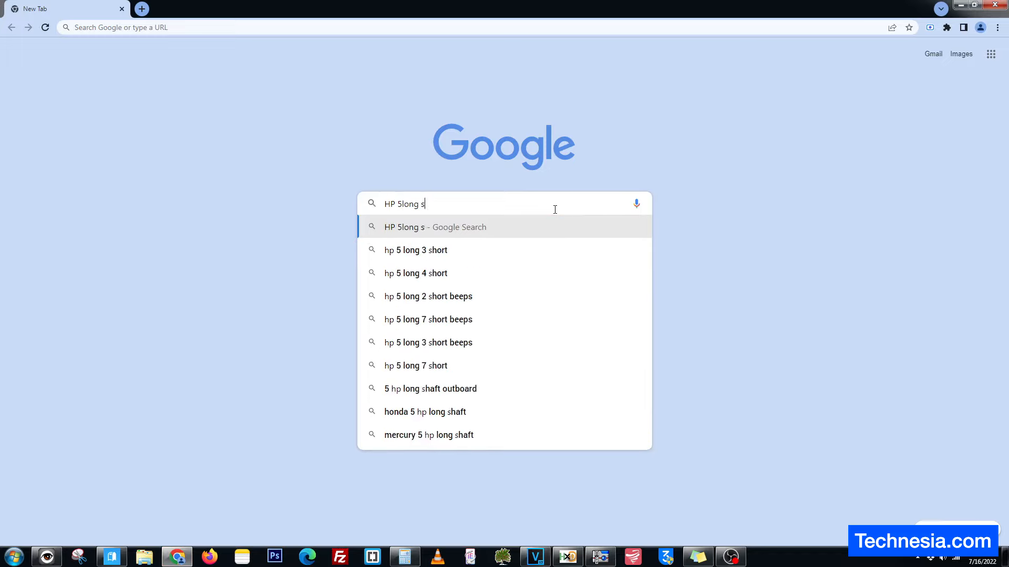
{"action": "left_click", "coordinate": [415, 250]}
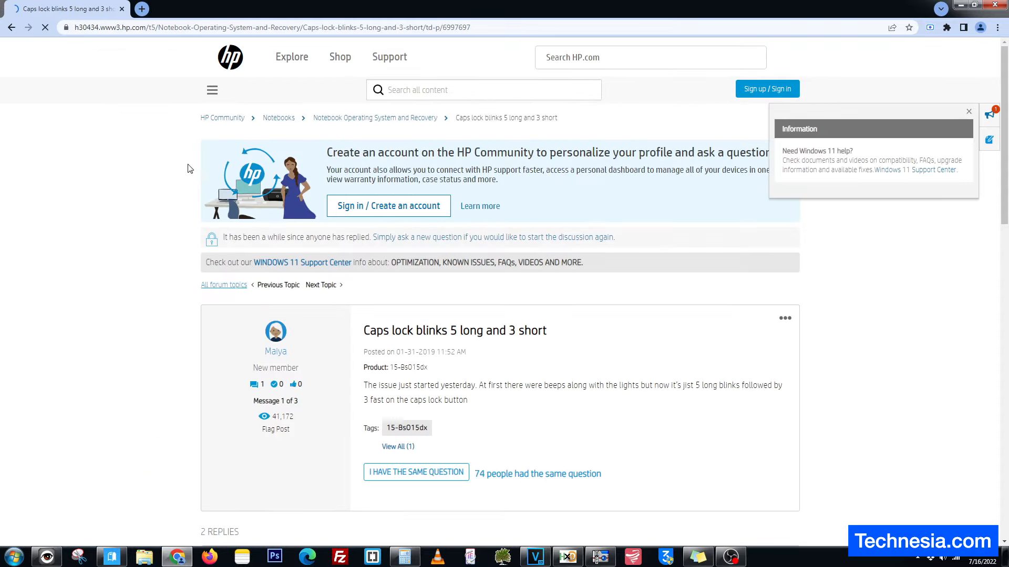
{"action": "scroll", "scroll_direction": "down", "scroll_amount": 3}
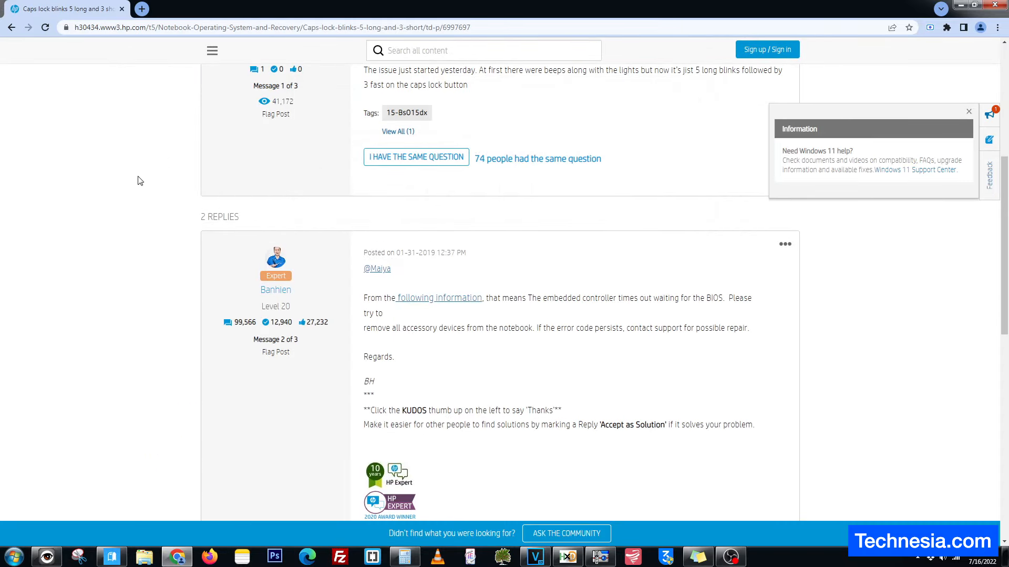
{"action": "scroll", "scroll_direction": "down", "scroll_amount": 3}
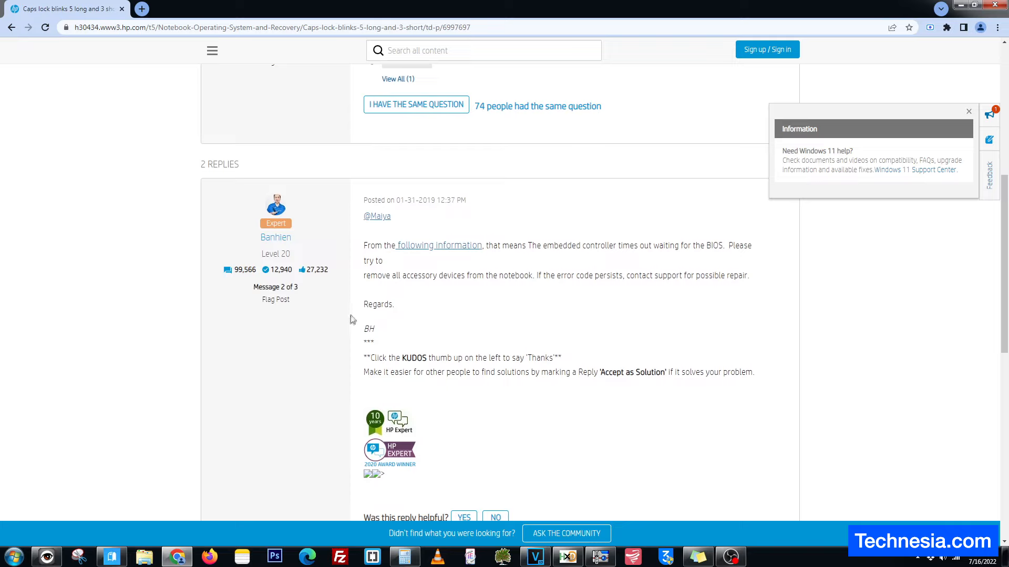
{"action": "mouse_move", "coordinate": [439, 248]}
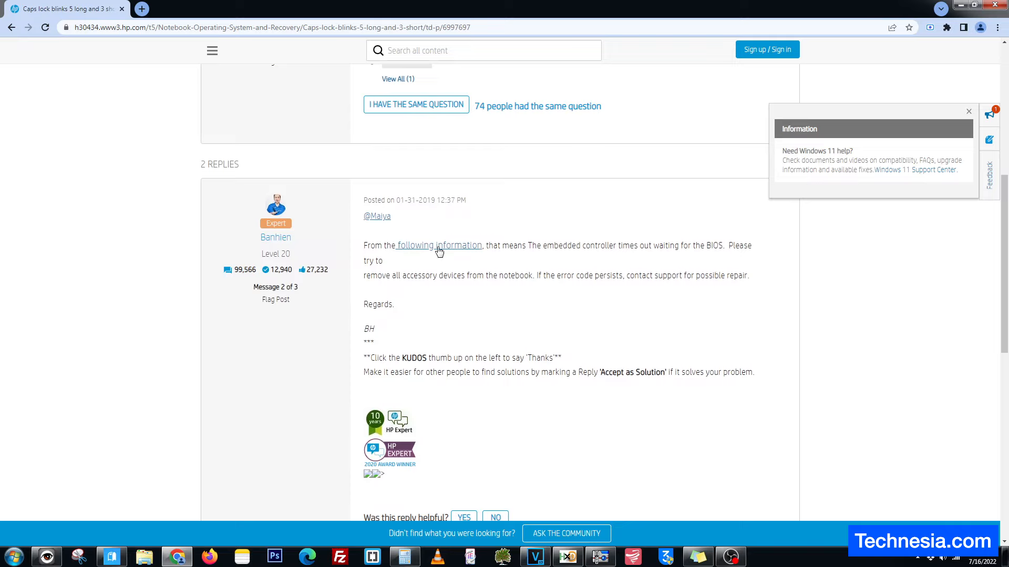
{"action": "mouse_move", "coordinate": [590, 247]}
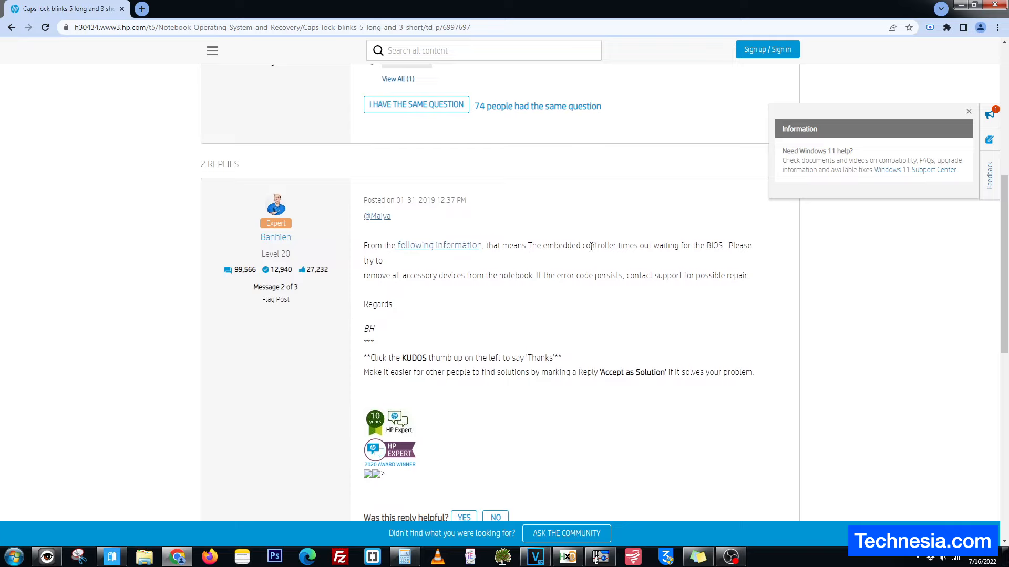
{"action": "double_click", "coordinate": [630, 245]}
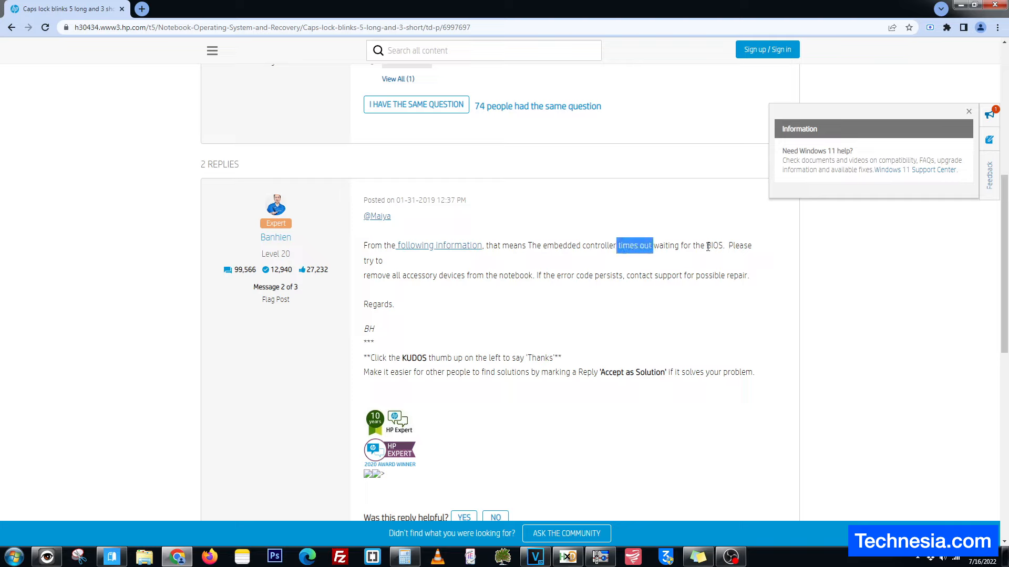
{"action": "mouse_move", "coordinate": [418, 224]}
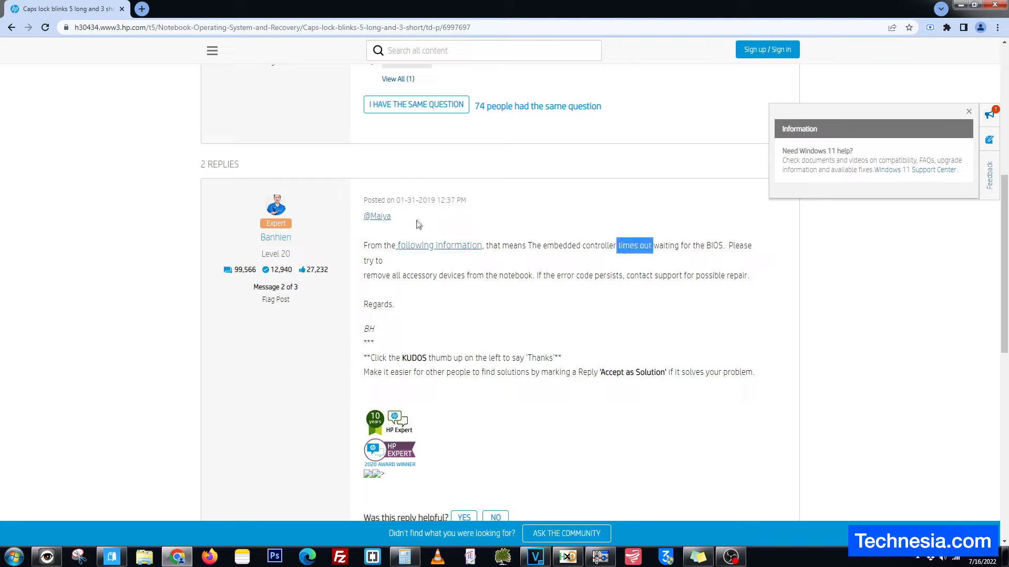
{"action": "mouse_move", "coordinate": [417, 251]}
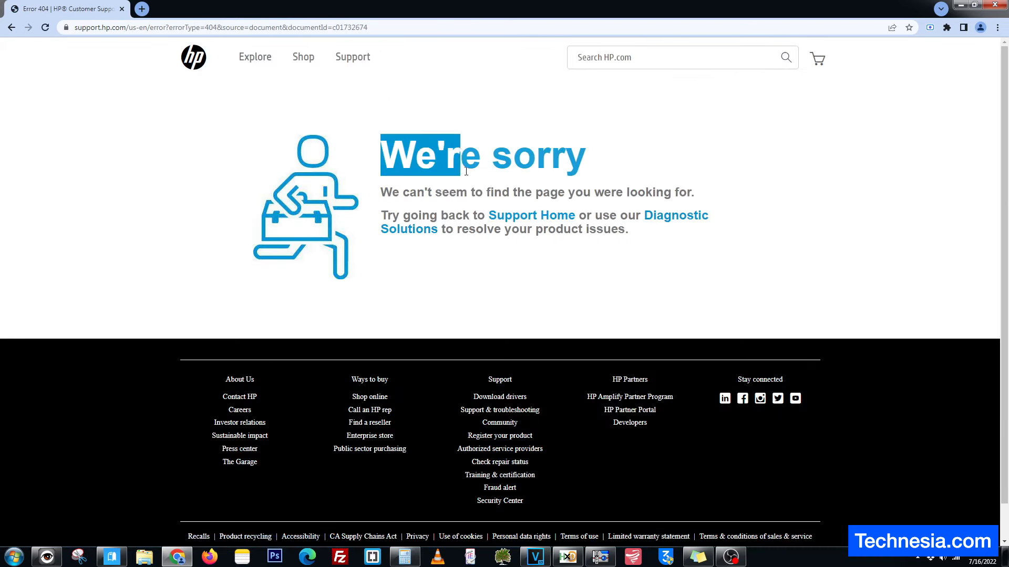
{"action": "left_click_drag", "start_coordinate": [464, 170], "coordinate": [651, 236]}
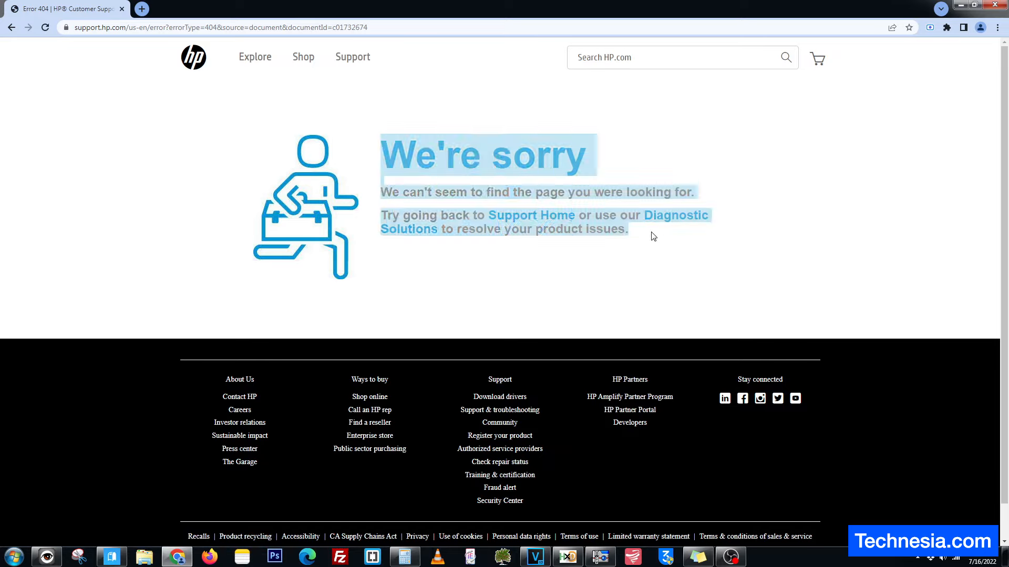
{"action": "left_click", "coordinate": [11, 27]}
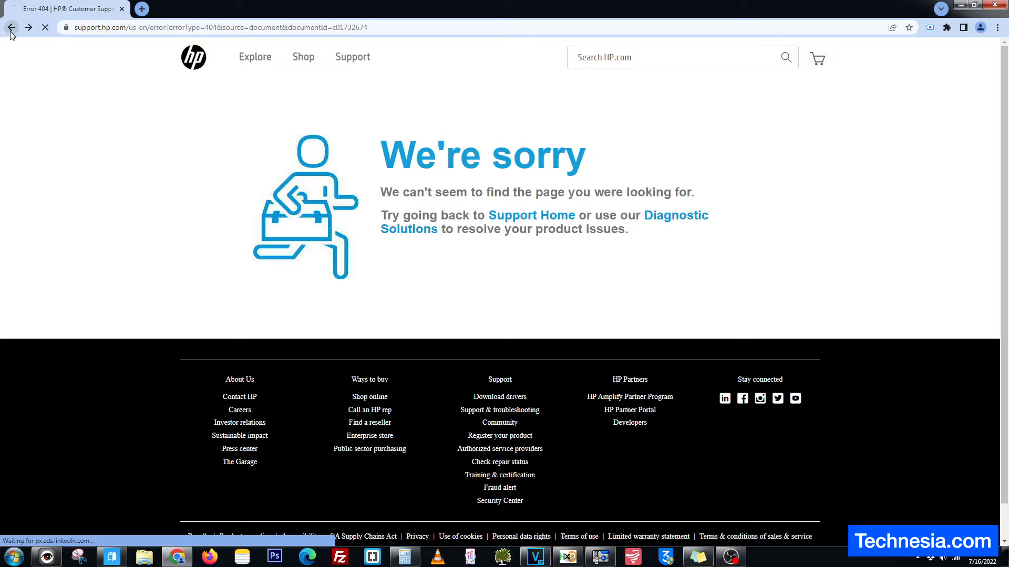
{"action": "left_click", "coordinate": [12, 27]}
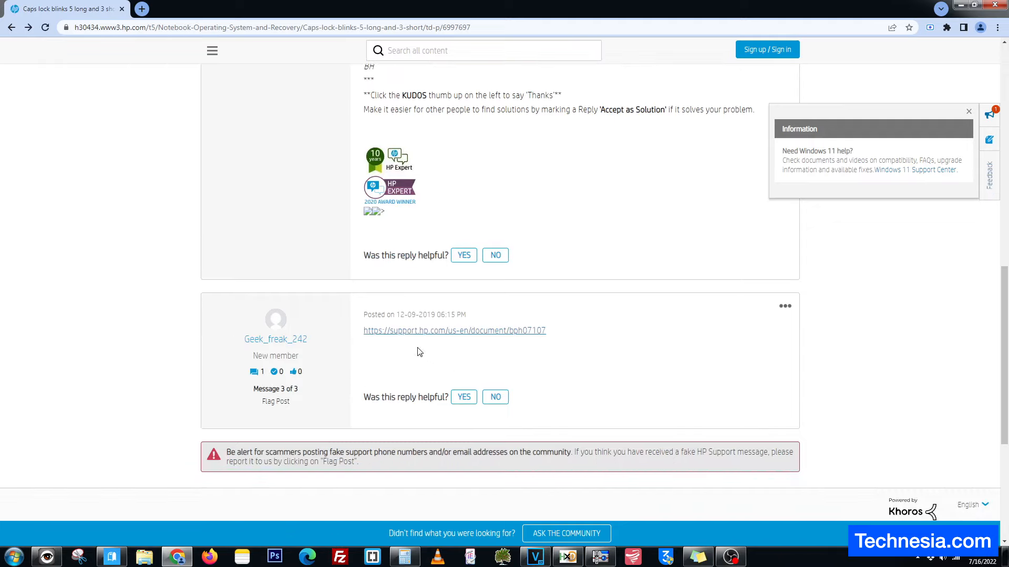
{"action": "mouse_move", "coordinate": [443, 353]}
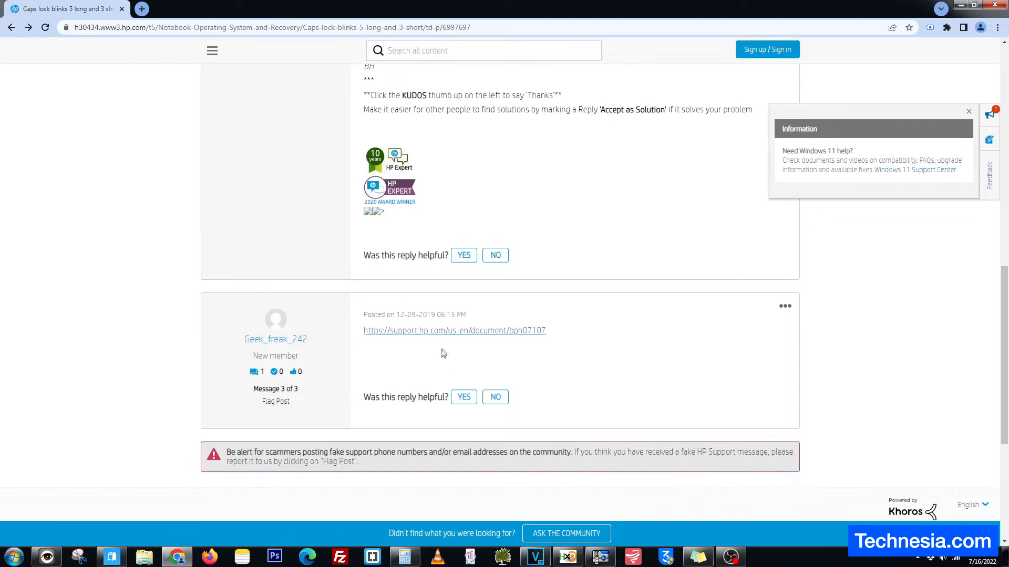
Return to the Google results and open 'Pavilion CAPS LOCK 5 long 3 short led blinks'.
{"action": "left_click", "coordinate": [454, 331]}
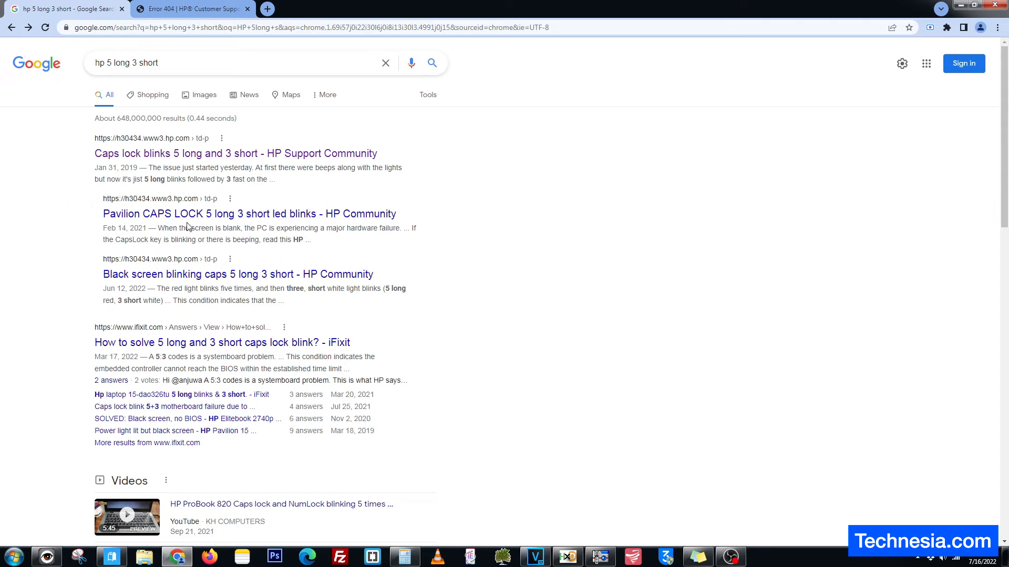
{"action": "mouse_move", "coordinate": [222, 217]}
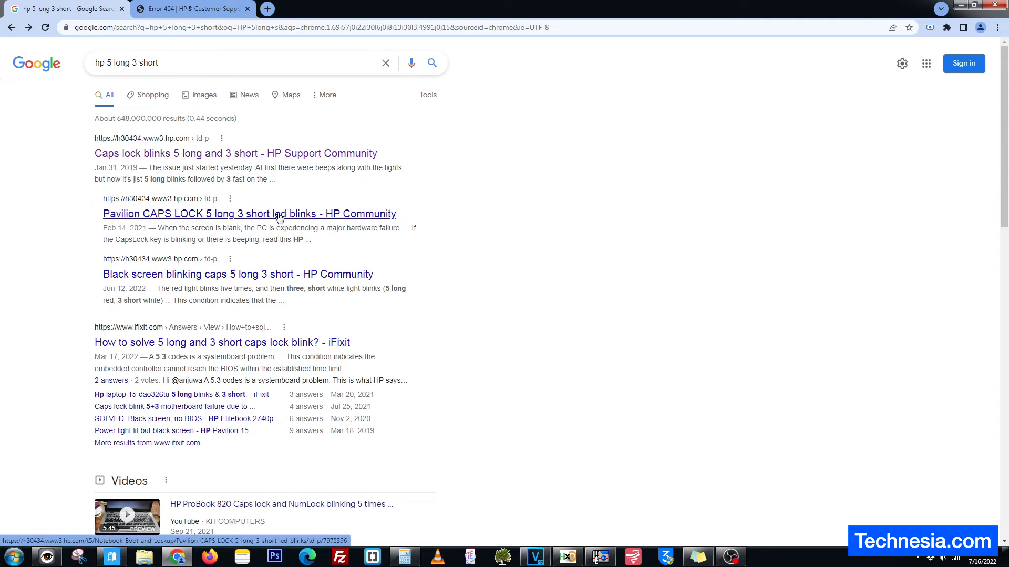
{"action": "left_click", "coordinate": [250, 214]}
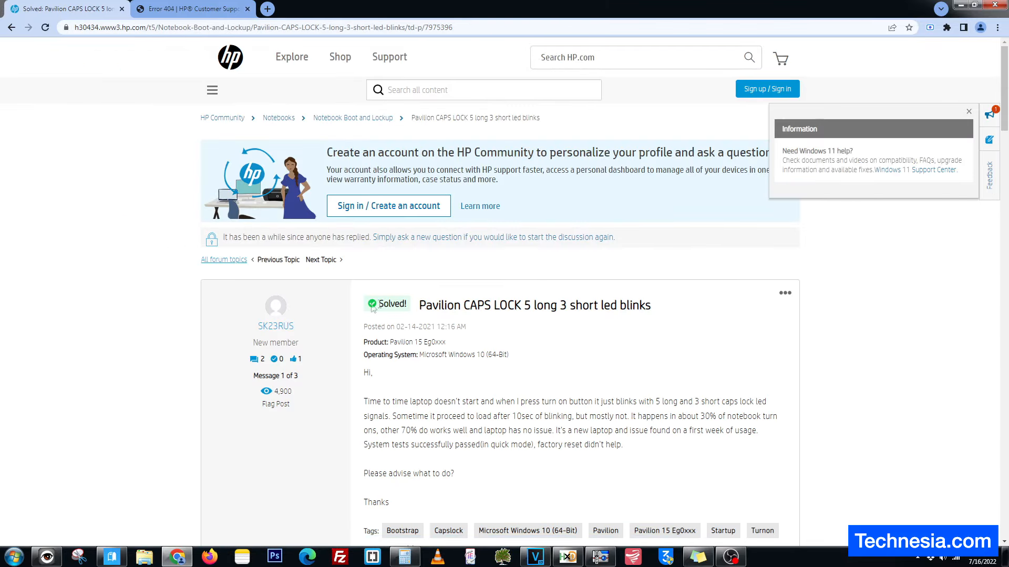
Read the accepted solution, then follow the iFixit 5 long 3 short caps lock result.
{"action": "scroll", "scroll_direction": "down", "scroll_amount": 3}
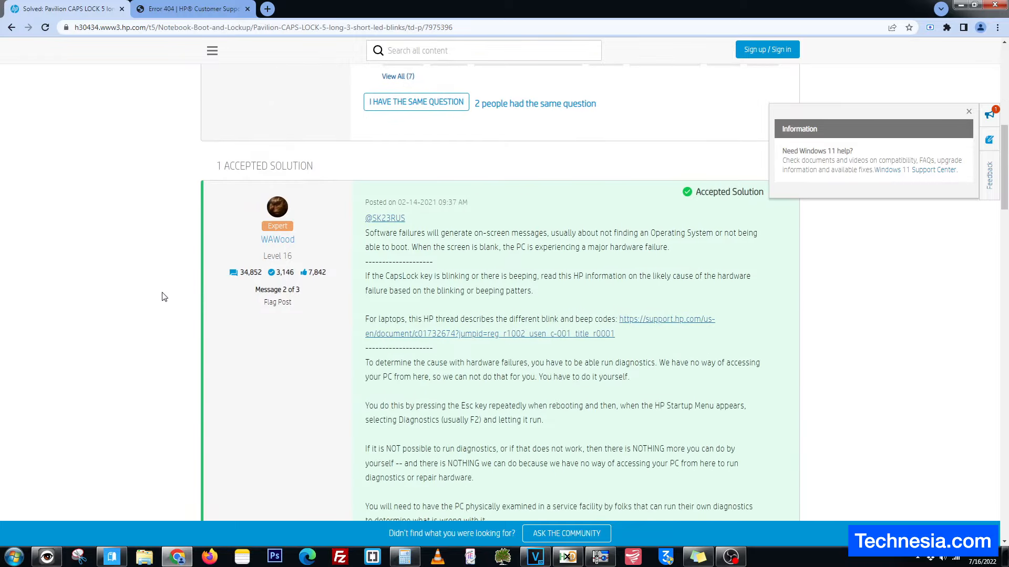
{"action": "scroll", "scroll_direction": "down", "scroll_amount": 3}
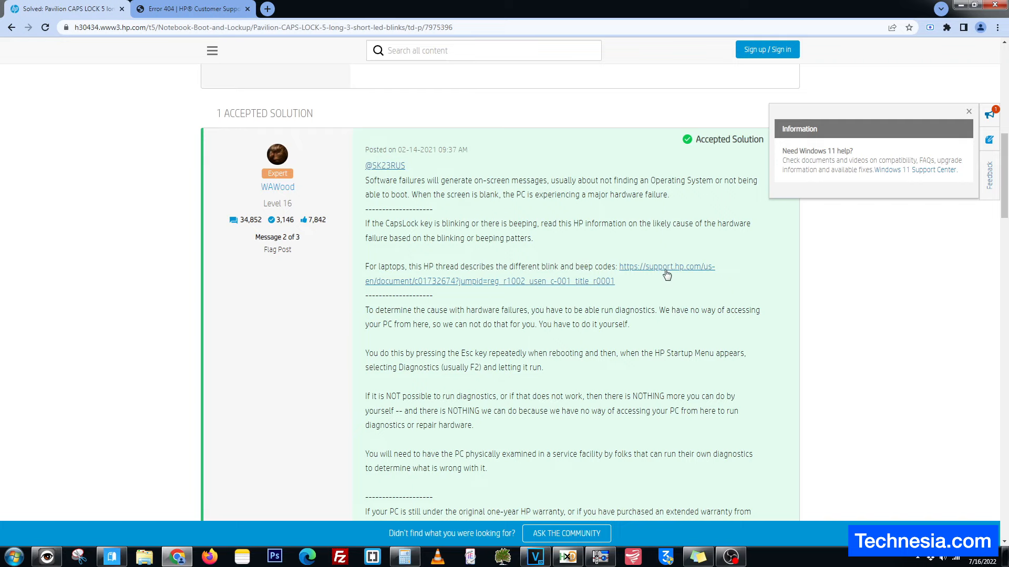
{"action": "left_click", "coordinate": [667, 267]}
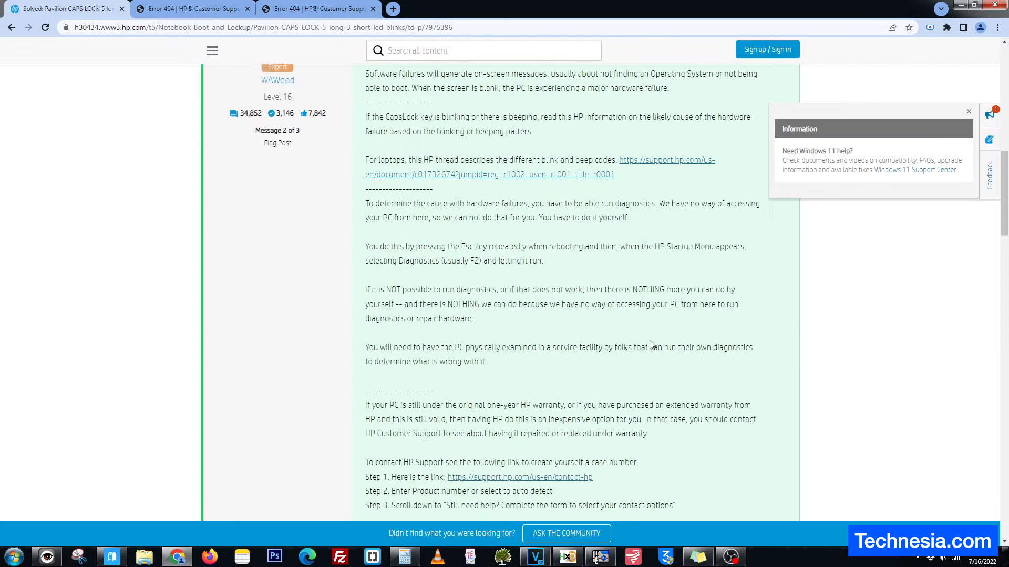
{"action": "scroll", "scroll_direction": "down", "scroll_amount": 3}
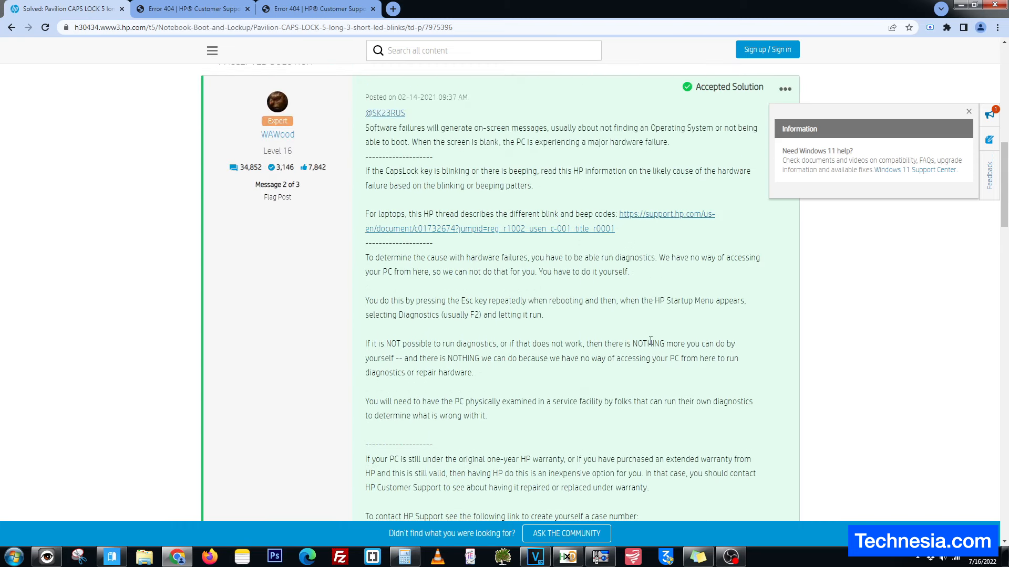
{"action": "scroll", "scroll_direction": "down", "scroll_amount": 3}
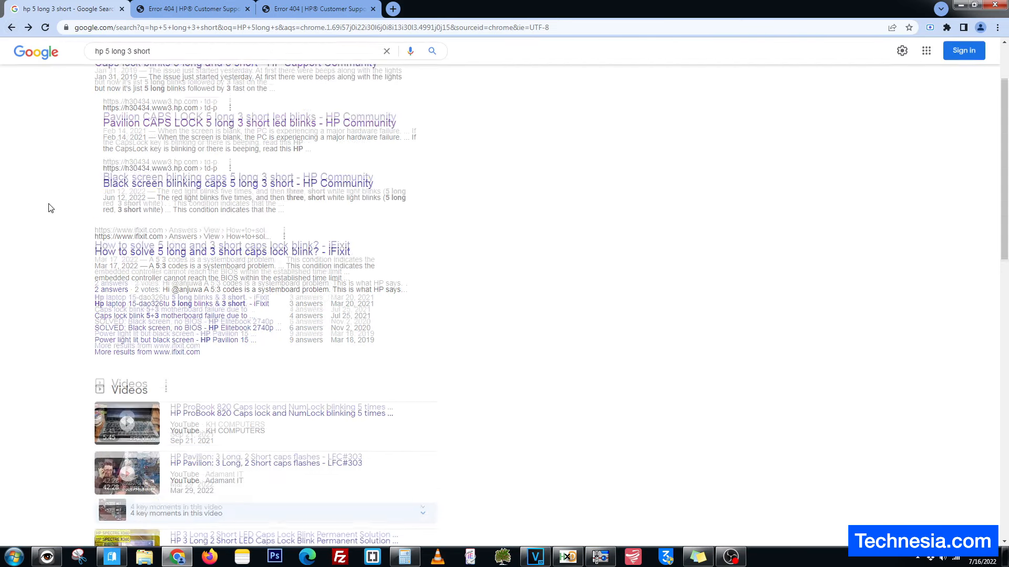
{"action": "scroll", "scroll_direction": "down", "scroll_amount": 3}
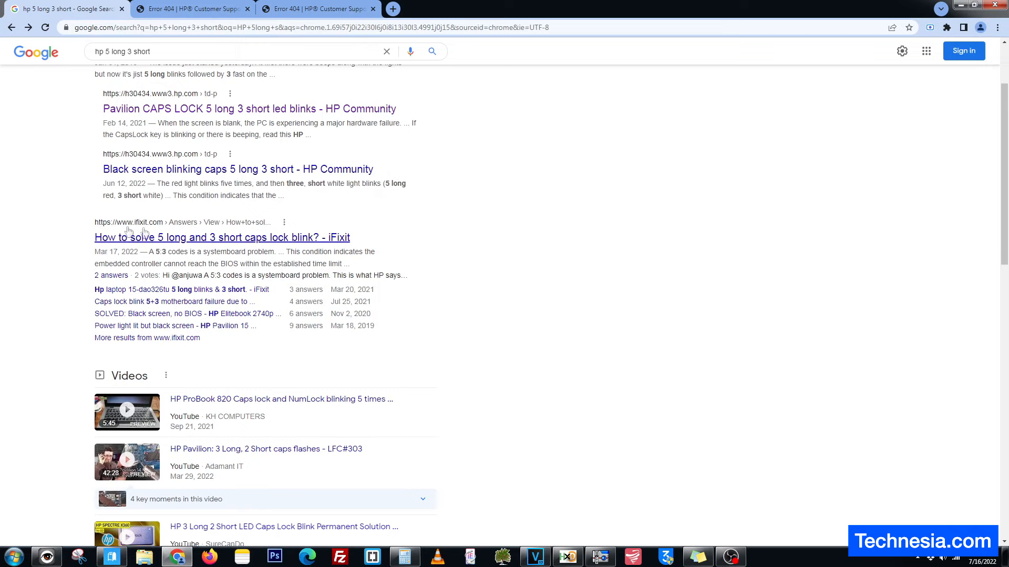
{"action": "mouse_move", "coordinate": [129, 242]}
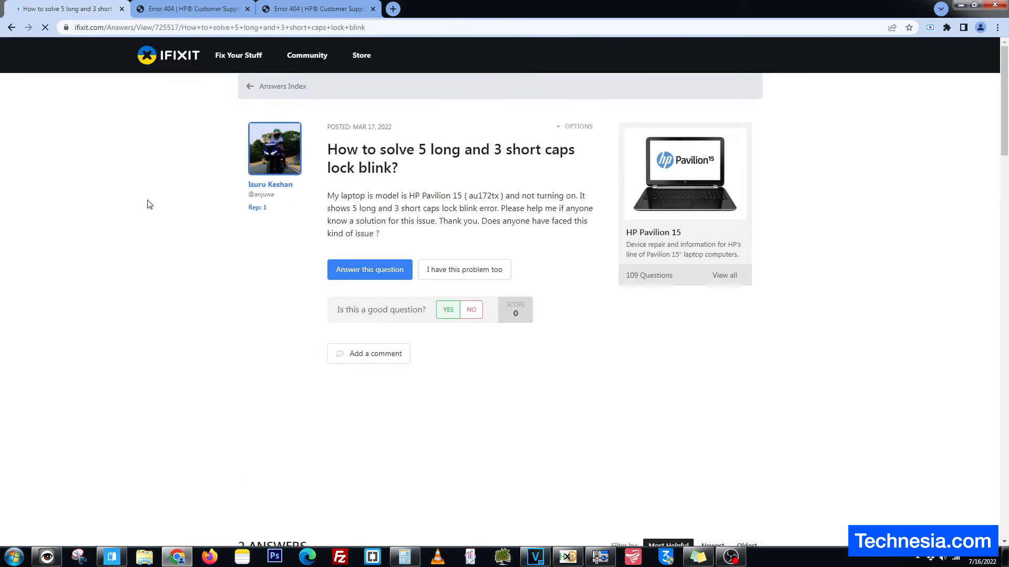
Highlight the phrase about not reaching BIOS, then scroll to the power refresh steps.
{"action": "scroll", "scroll_direction": "down", "scroll_amount": 3}
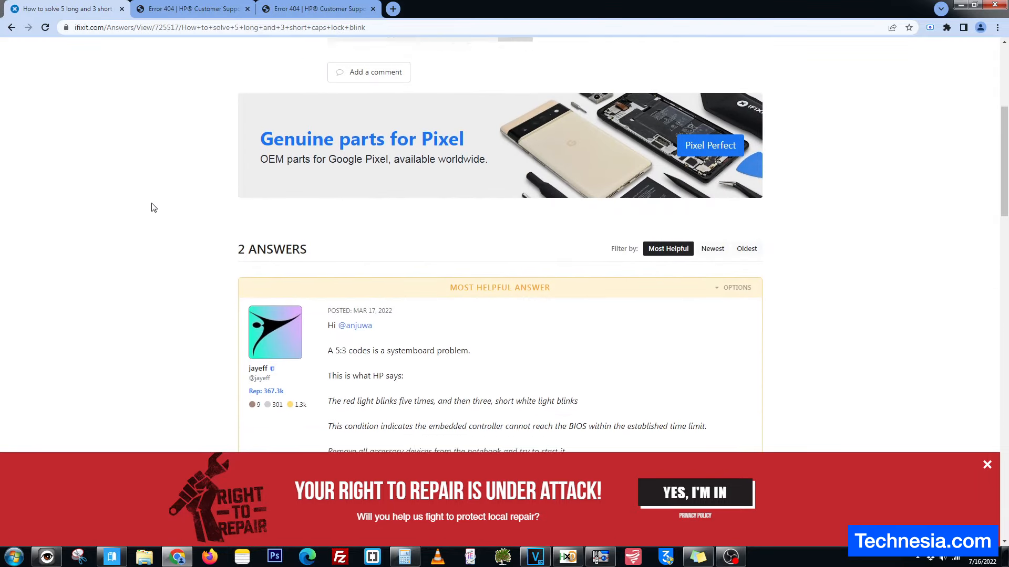
{"action": "scroll", "scroll_direction": "down", "scroll_amount": 3}
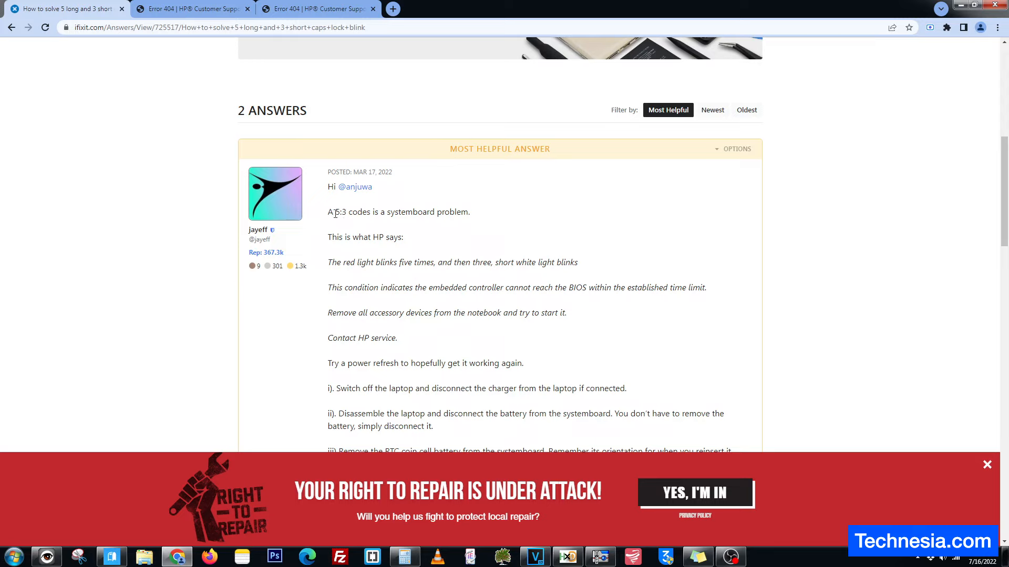
{"action": "mouse_move", "coordinate": [367, 212]}
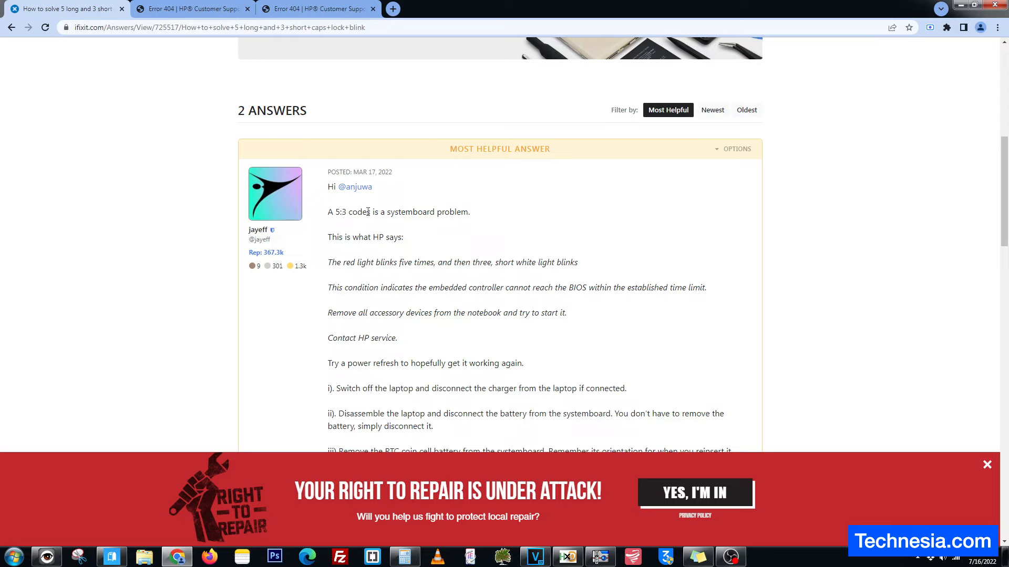
{"action": "mouse_move", "coordinate": [442, 214]}
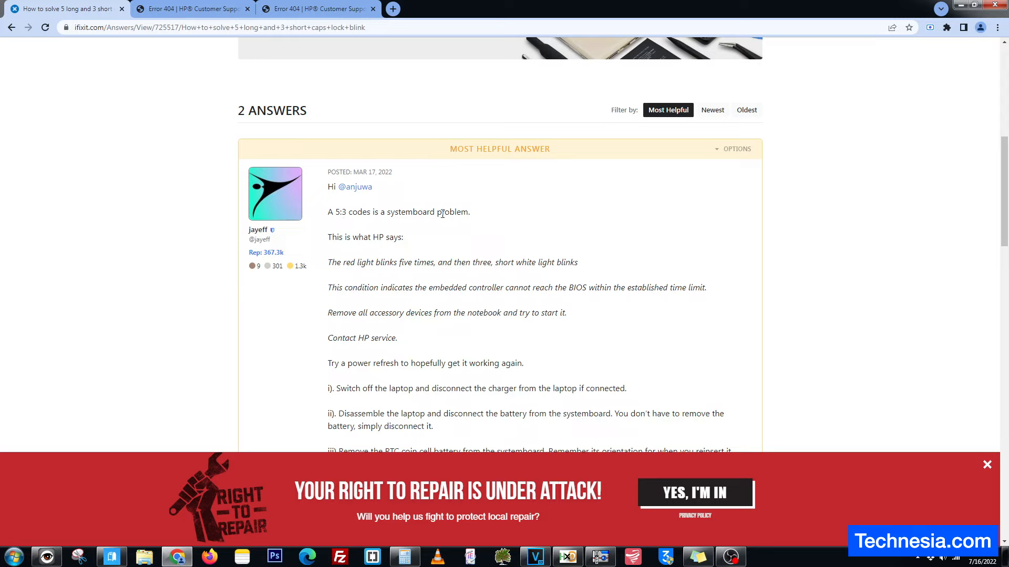
{"action": "left_click_drag", "start_coordinate": [327, 287], "coordinate": [395, 287]}
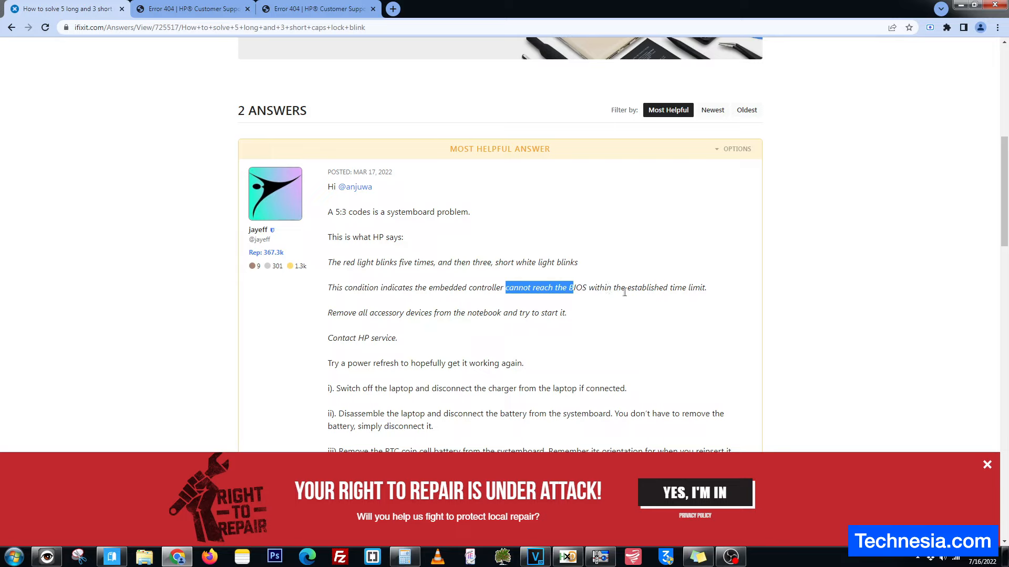
{"action": "left_click", "coordinate": [714, 293]}
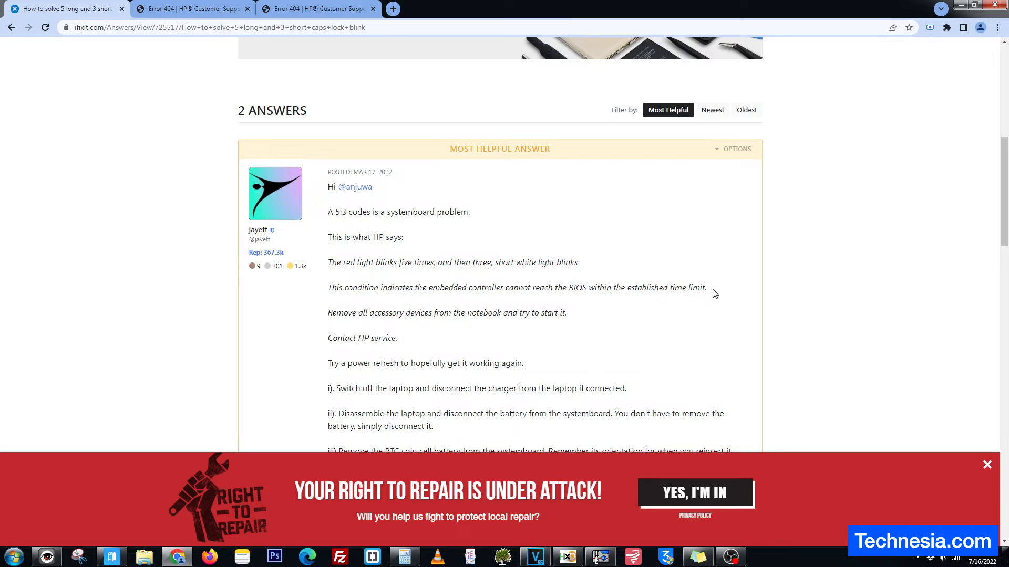
{"action": "scroll", "scroll_direction": "down", "scroll_amount": 3}
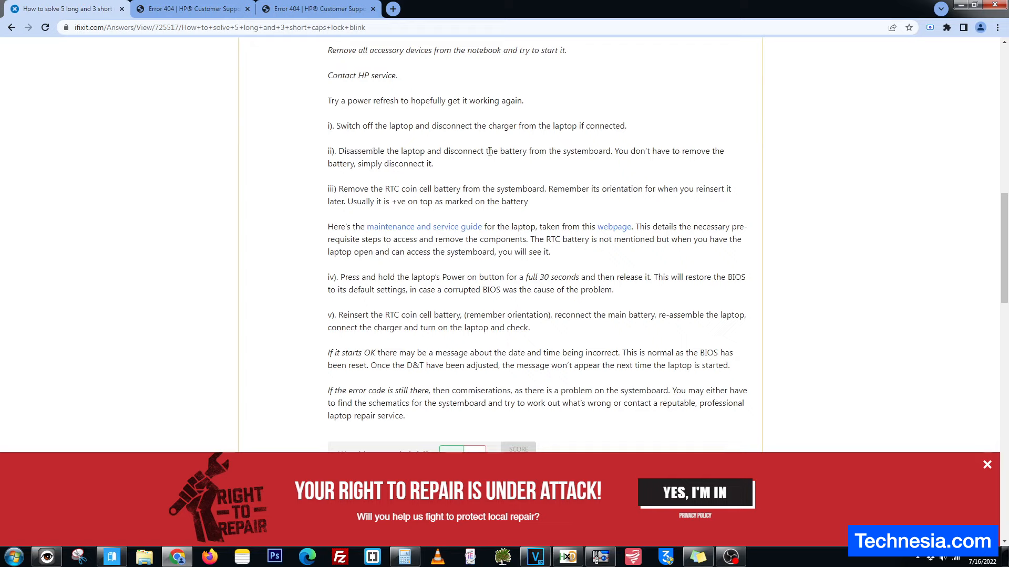
{"action": "mouse_move", "coordinate": [344, 188]}
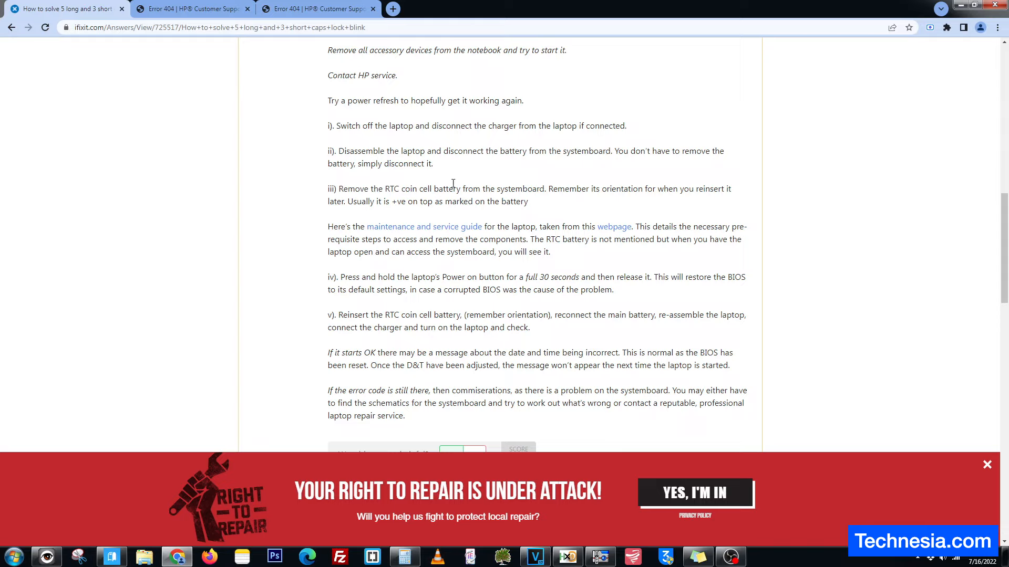
{"action": "mouse_move", "coordinate": [553, 207]}
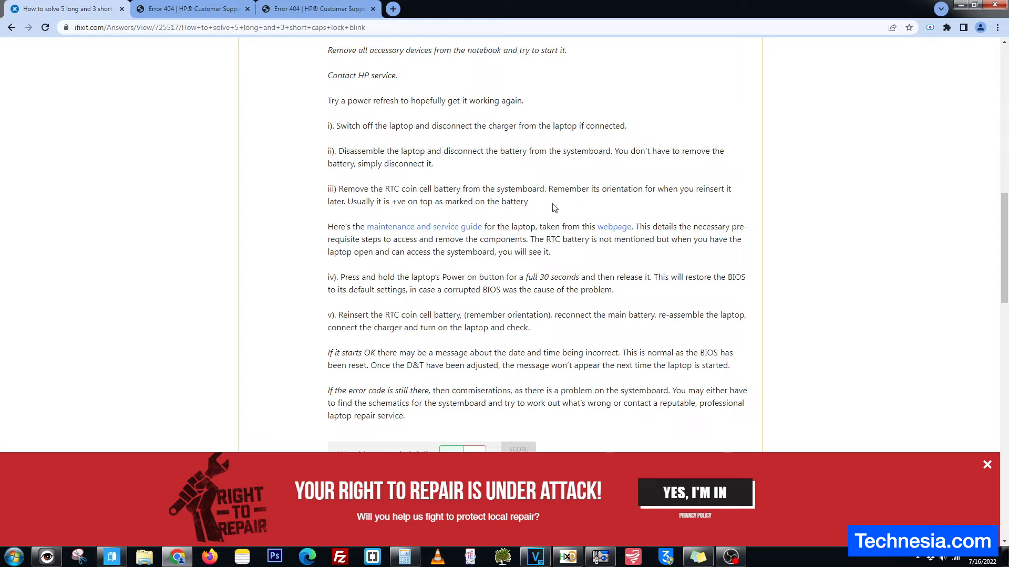